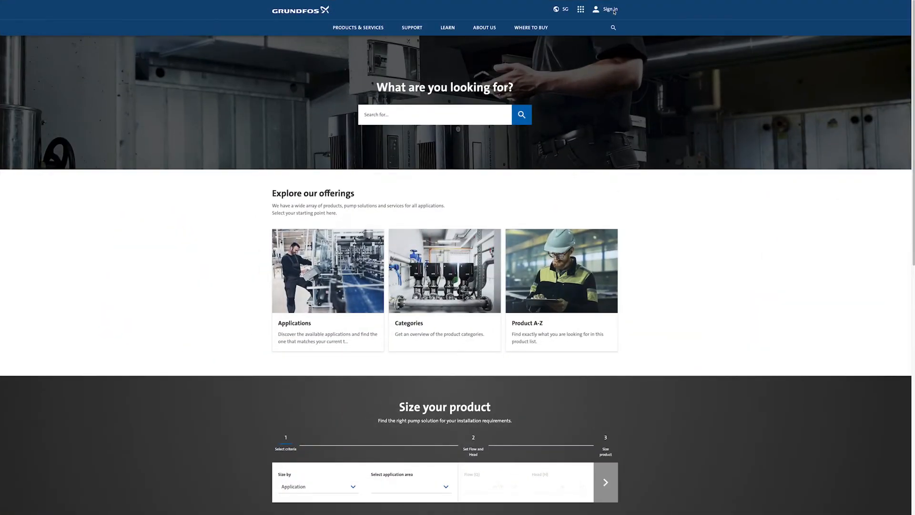
Sign in to the Grundfos account with the account email and password.
{"action": "left_click", "coordinate": [609, 10]}
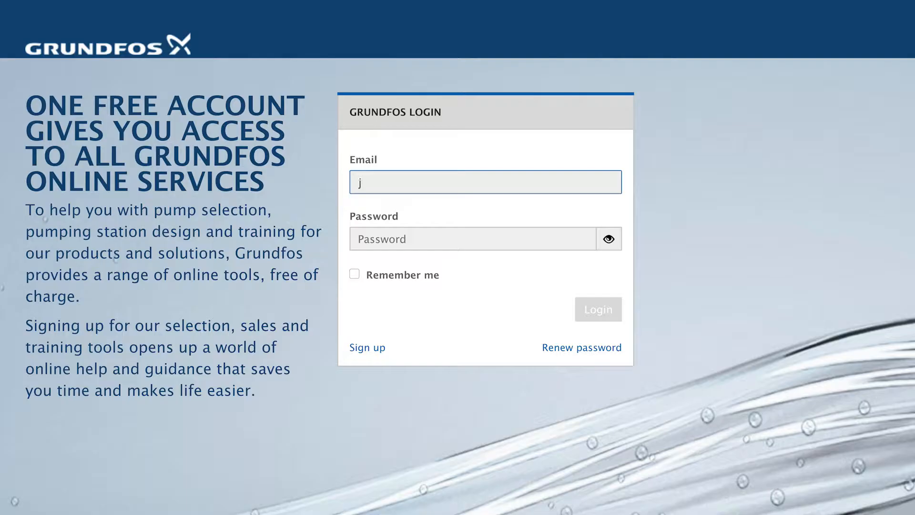
{"action": "type", "text": "ohndoe@mail.co"}
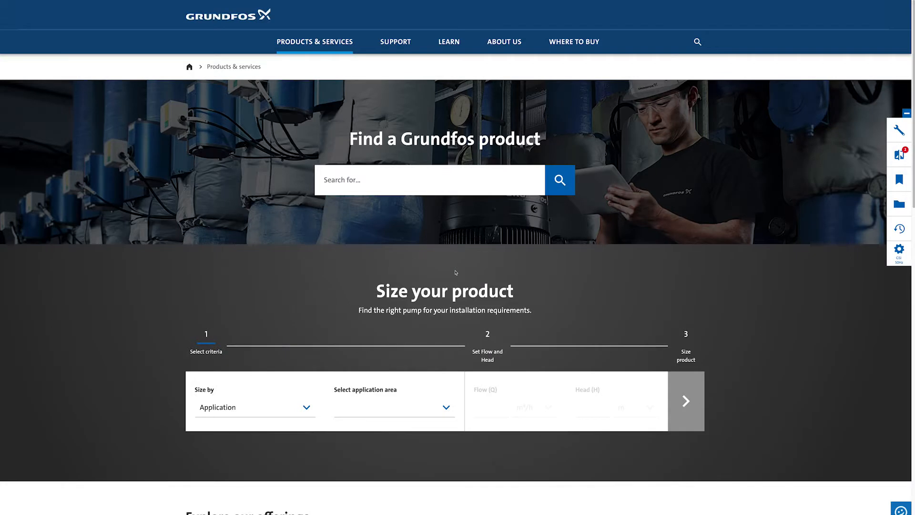
{"action": "mouse_move", "coordinate": [874, 193]}
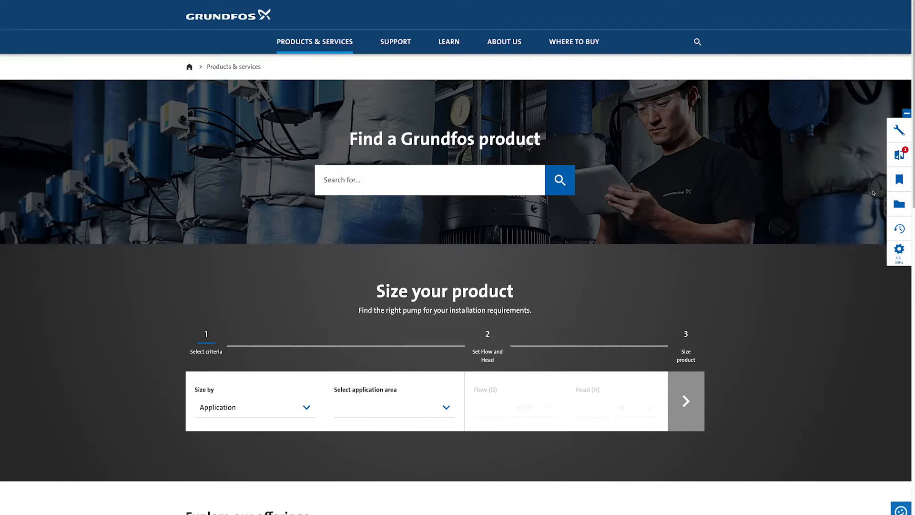
{"action": "mouse_move", "coordinate": [899, 204]}
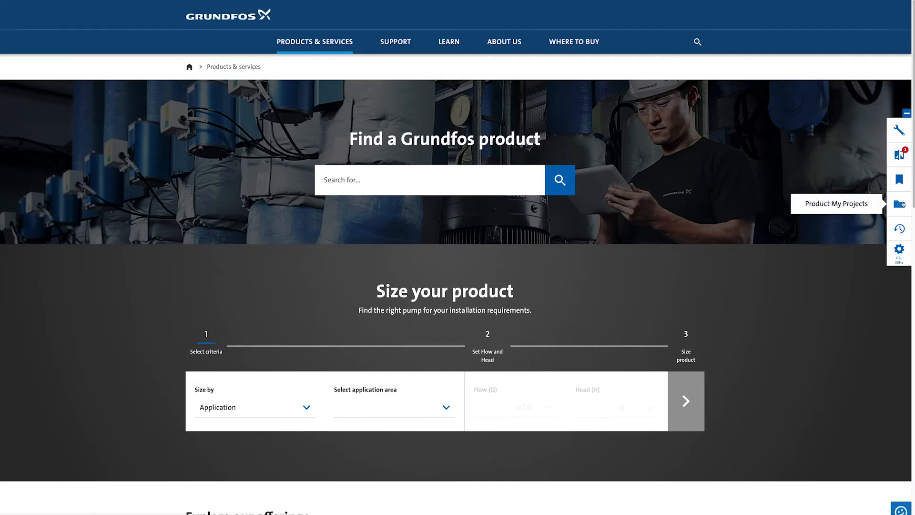
Show the Projects overview listing the draft Test Project (1).
{"action": "left_click", "coordinate": [897, 204]}
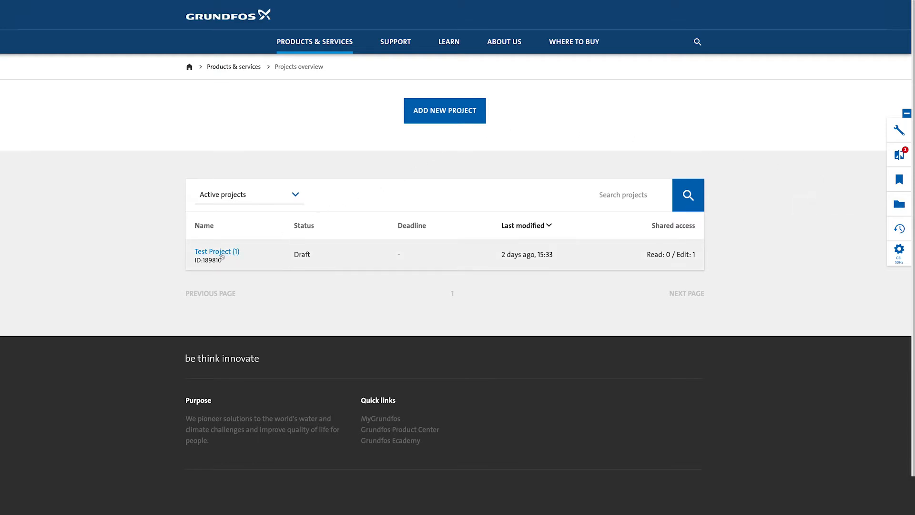
Show Test Project's Project Details and start adding a new user.
{"action": "left_click", "coordinate": [217, 251]}
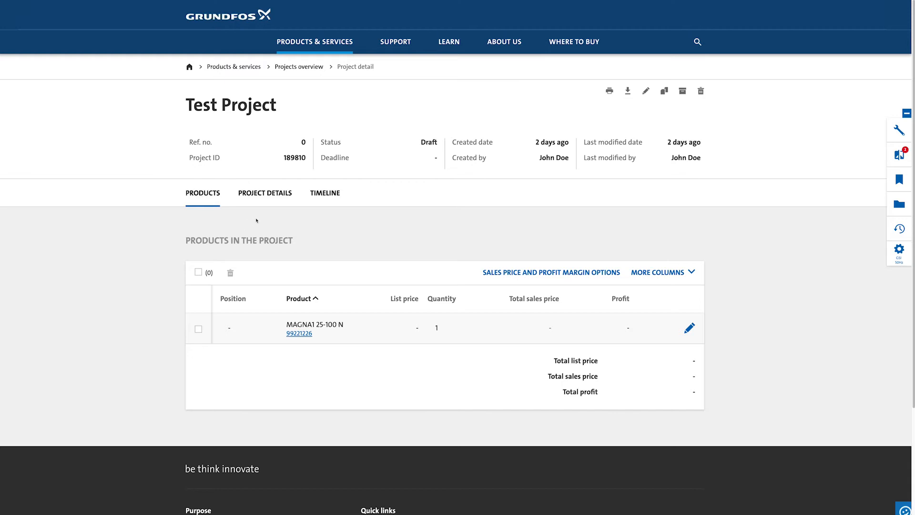
{"action": "left_click", "coordinate": [264, 193]}
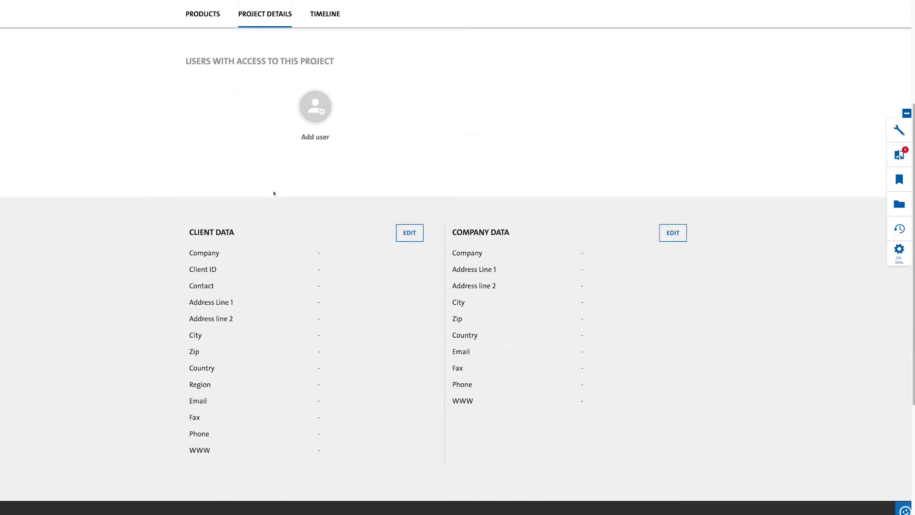
{"action": "left_click", "coordinate": [315, 106]}
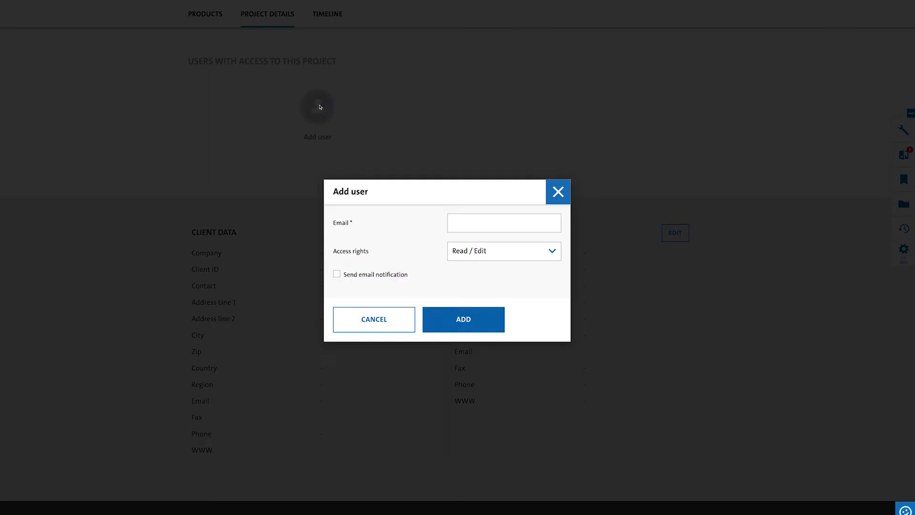
{"action": "left_click", "coordinate": [503, 222]}
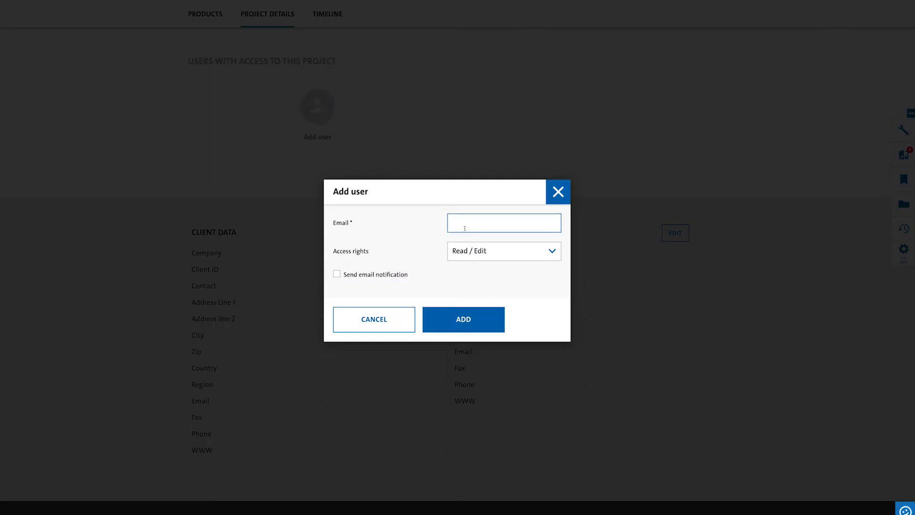
{"action": "type", "text": "test@company.com"}
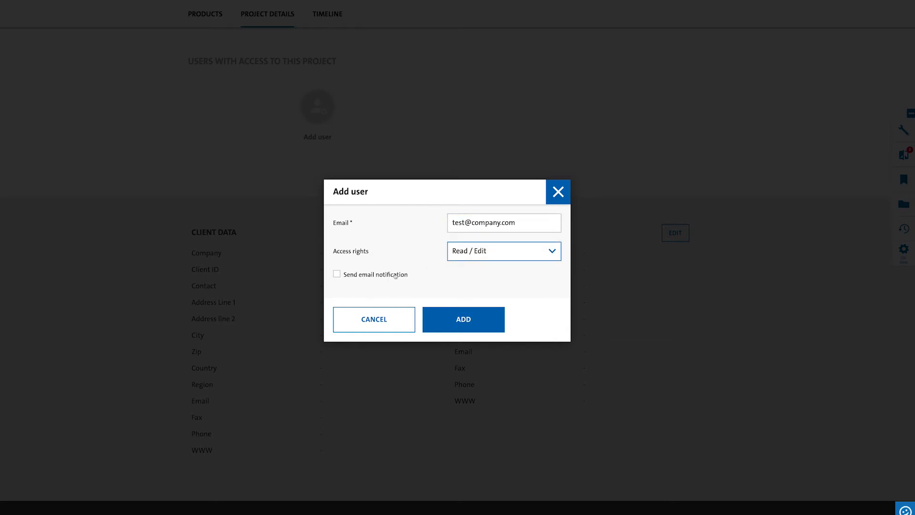
{"action": "left_click", "coordinate": [464, 319]}
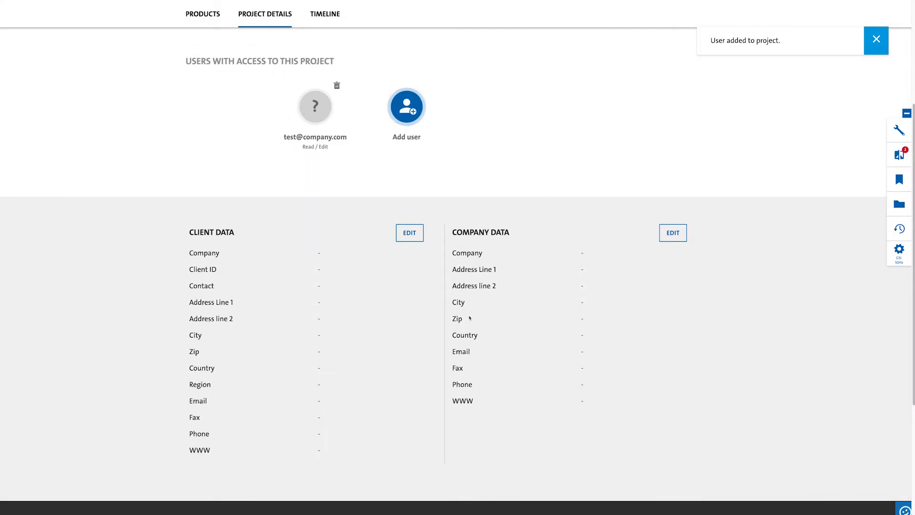